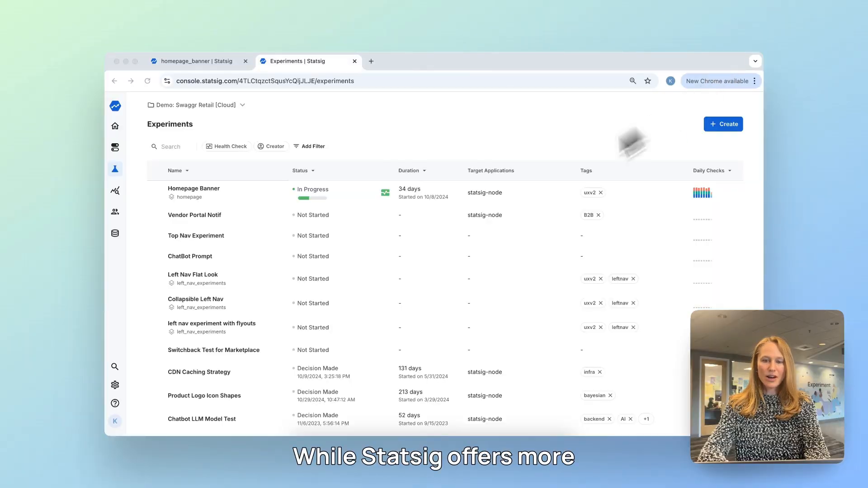
mouse_move(470, 233)
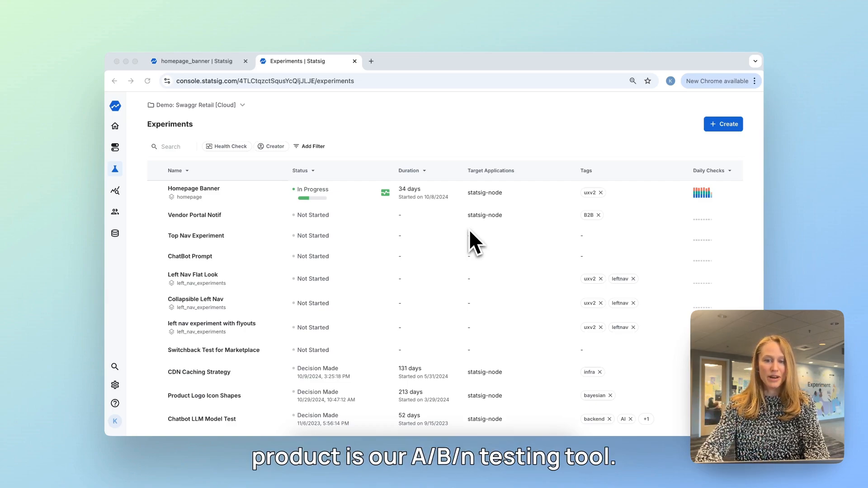
mouse_move(371, 266)
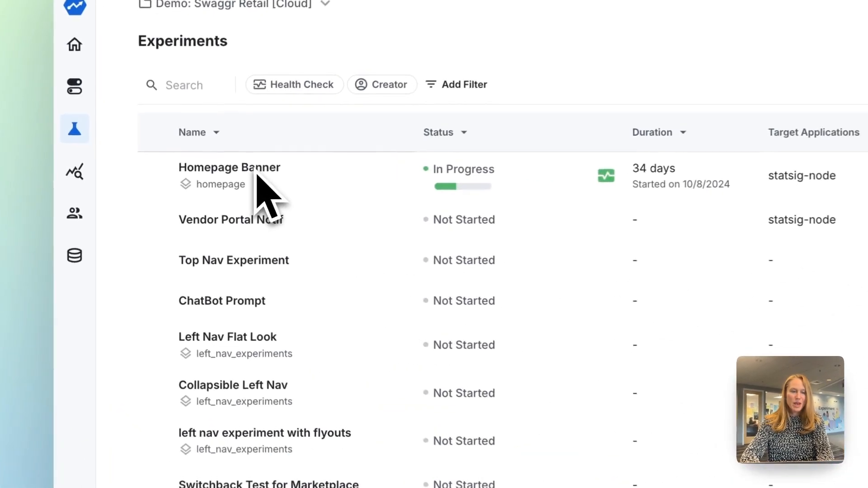
Show the Homepage Banner experiment's Setup with hypothesis, primary and secondary metrics and 90-day target.
click(230, 168)
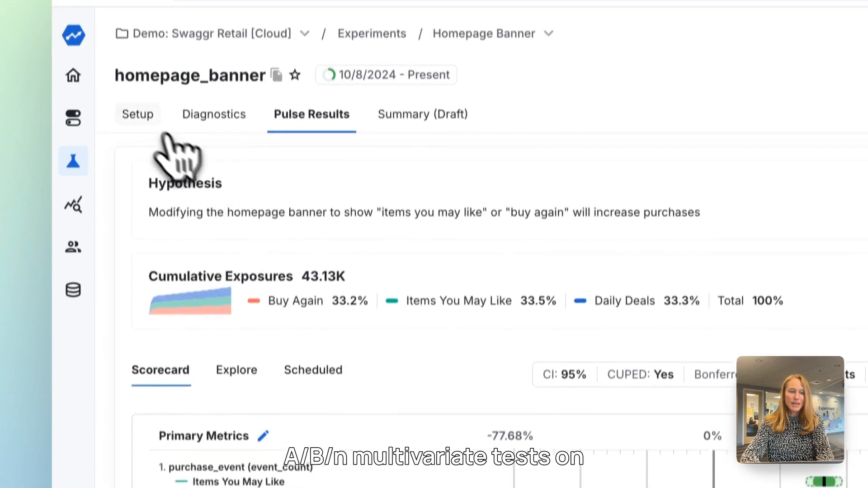
click(137, 114)
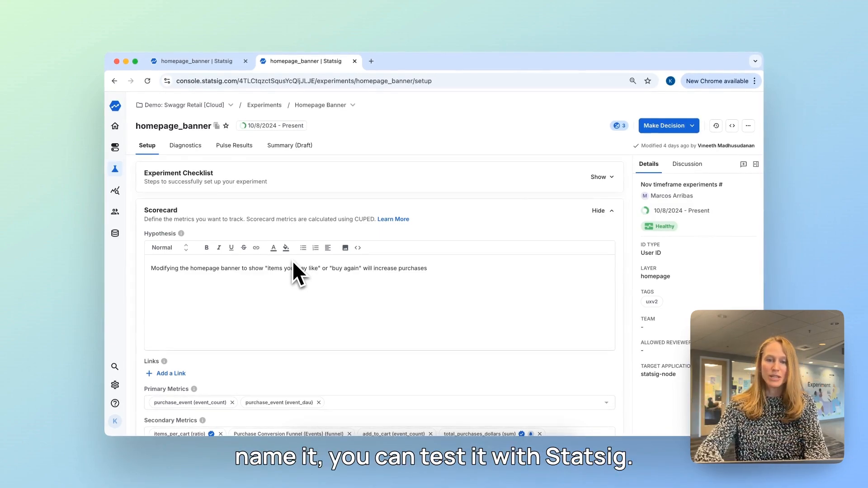
scroll(down, 3)
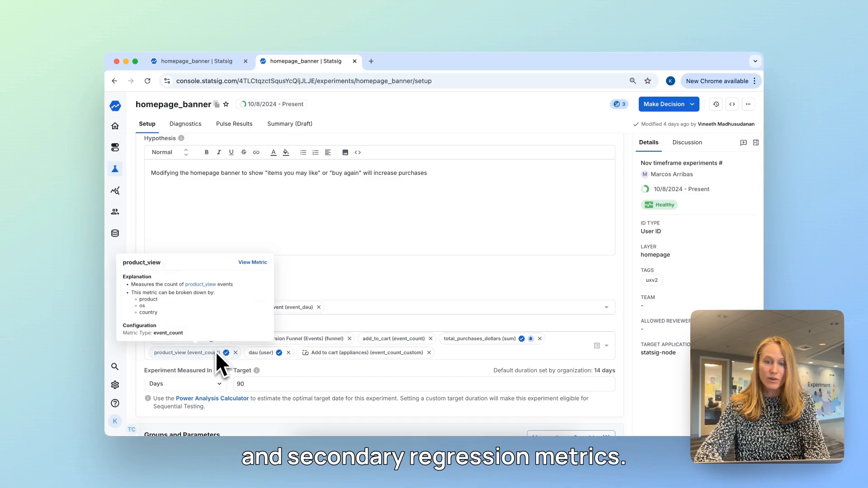
scroll(down, 3)
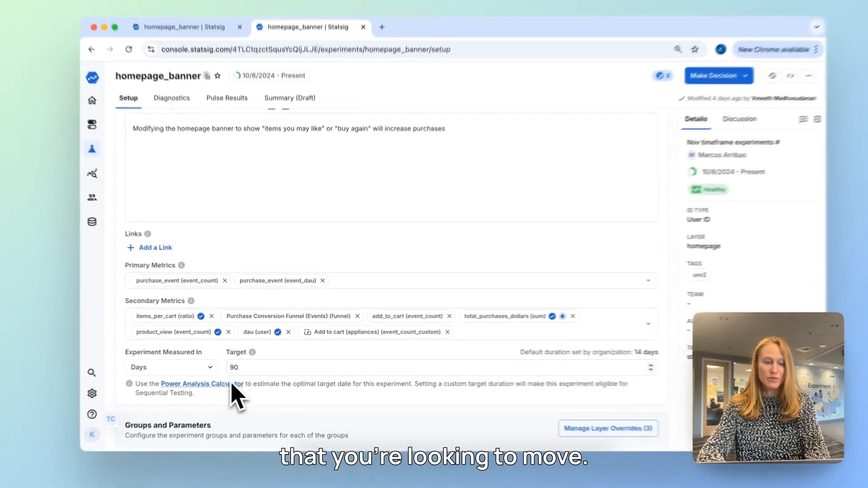
scroll(down, 3)
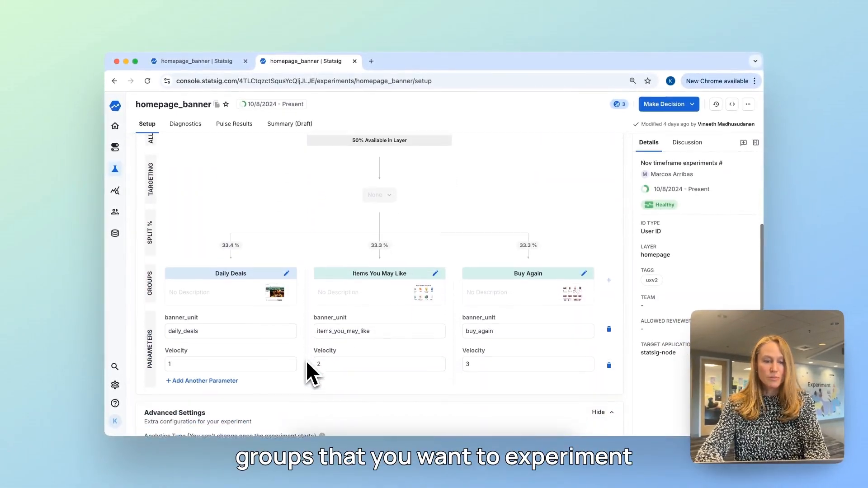
scroll(down, 3)
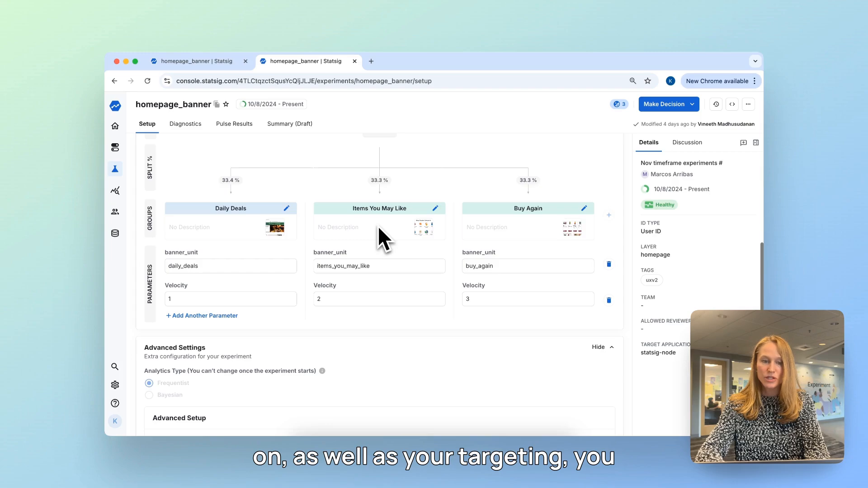
scroll(down, 3)
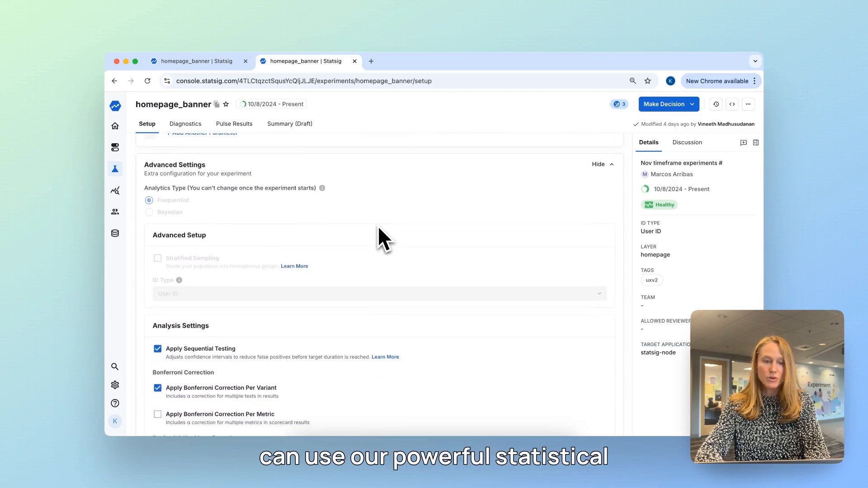
scroll(down, 3)
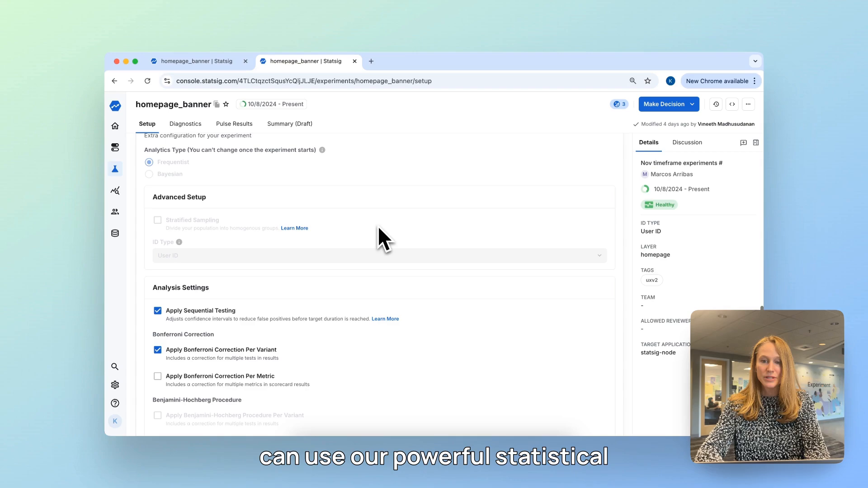
scroll(down, 3)
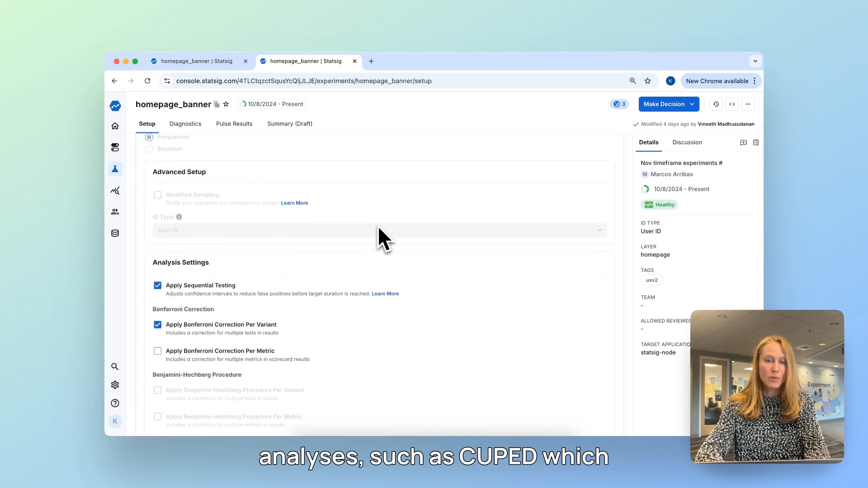
mouse_move(414, 251)
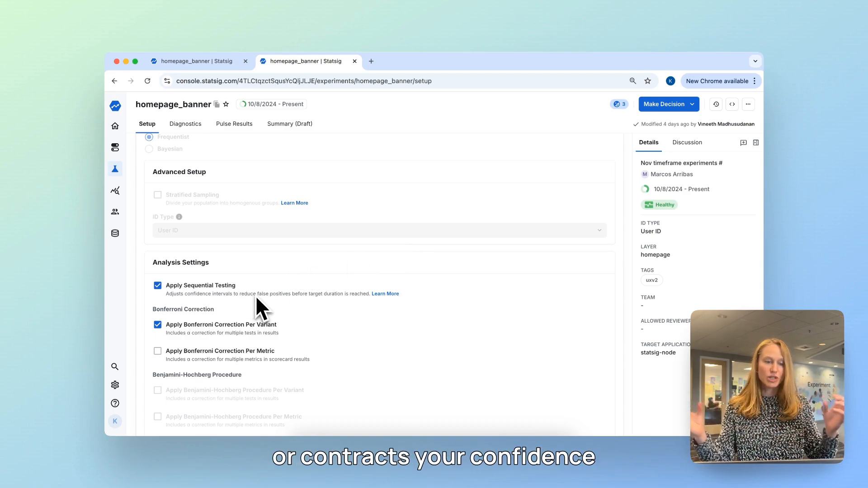
scroll(down, 3)
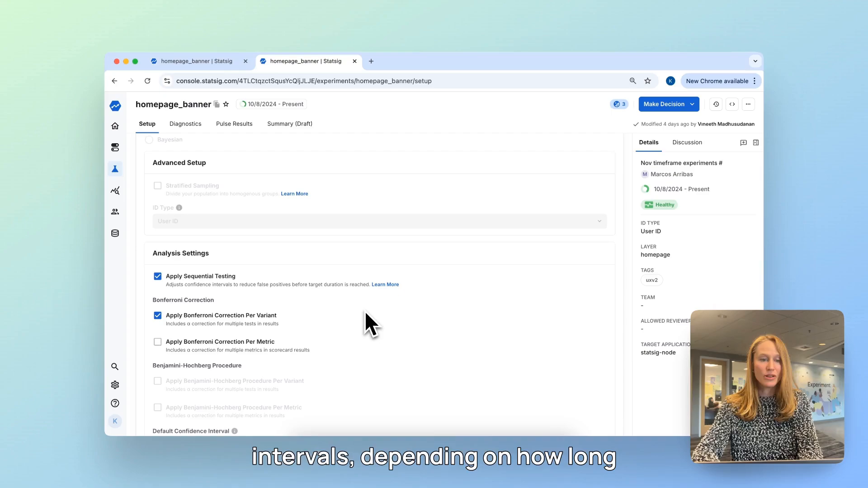
mouse_move(375, 309)
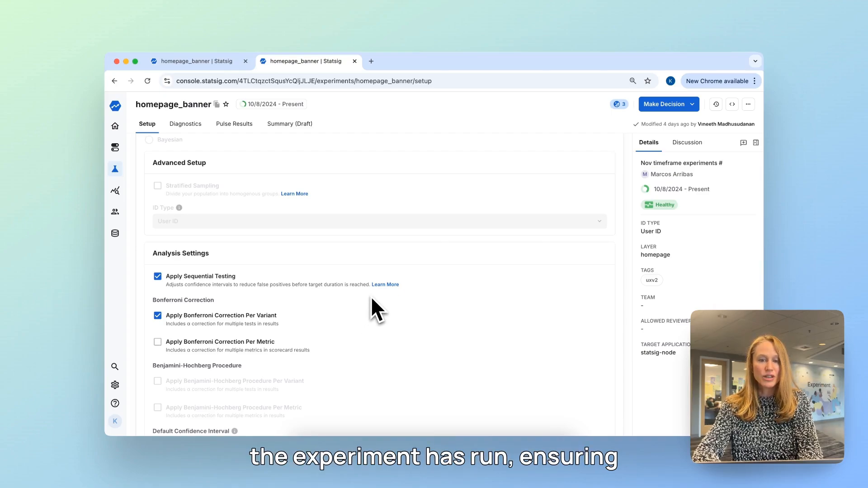
mouse_move(384, 298)
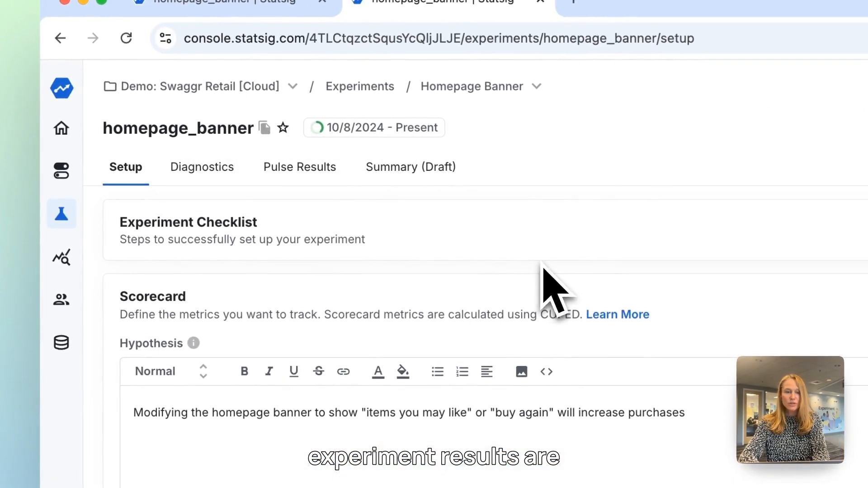
Review the Pulse Results scorecard's primary and secondary metric deltas for Items You May Like and Buy Again.
click(300, 167)
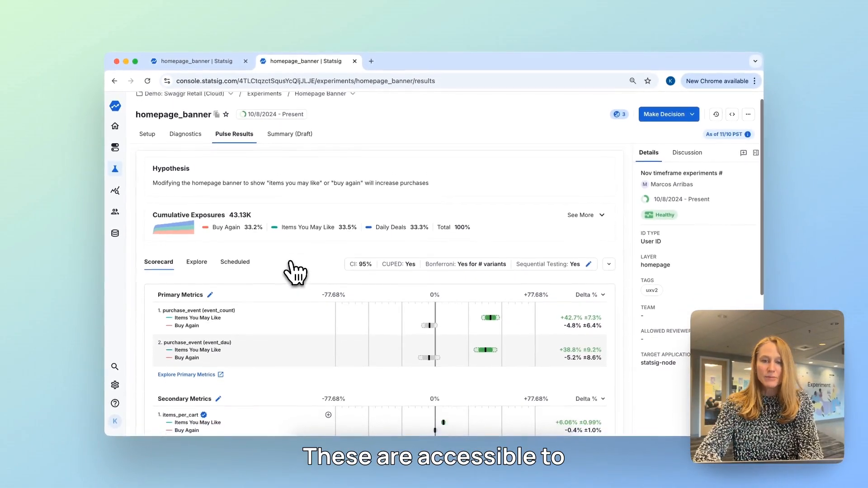
scroll(down, 3)
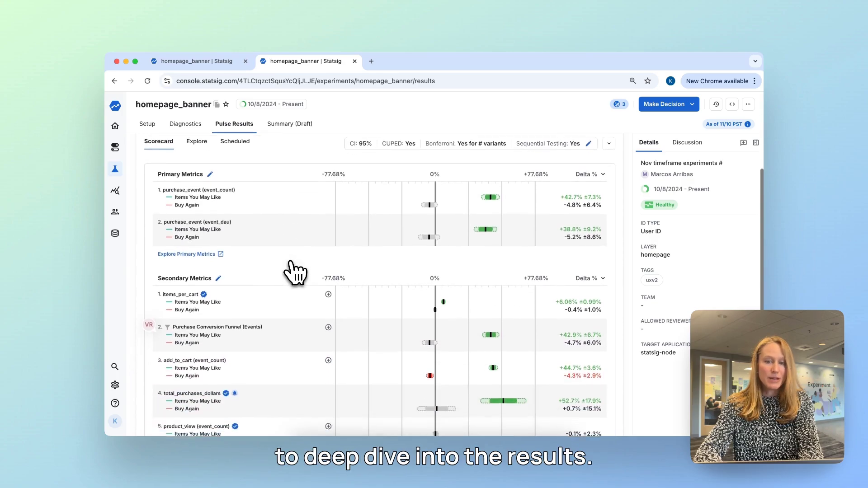
scroll(down, 3)
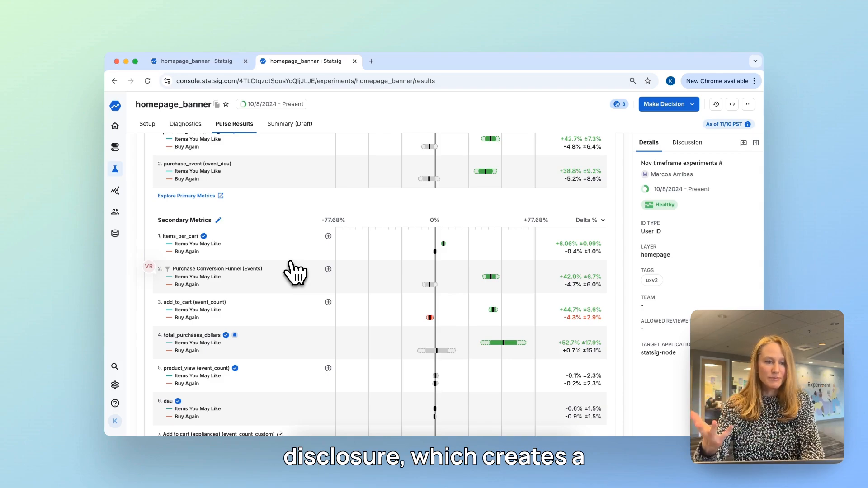
mouse_move(318, 281)
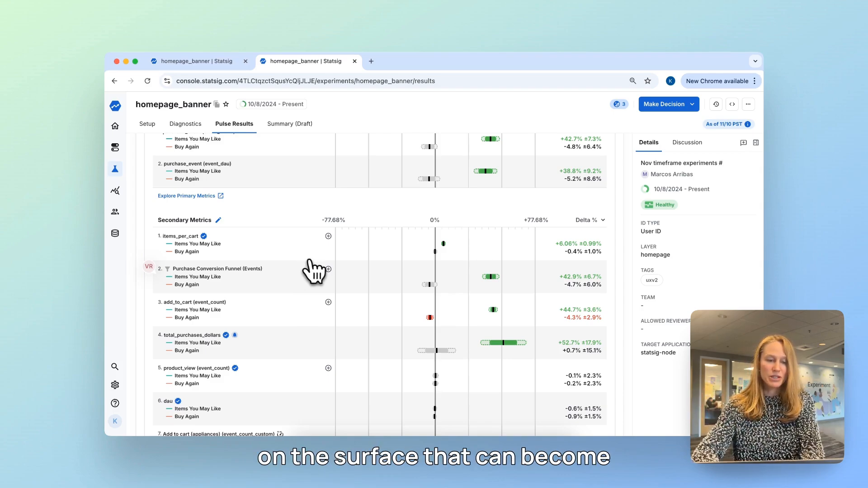
scroll(down, 3)
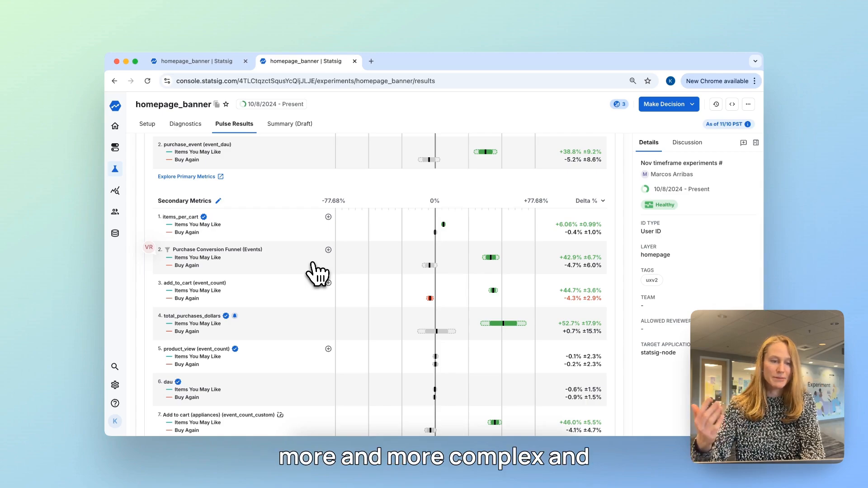
scroll(down, 3)
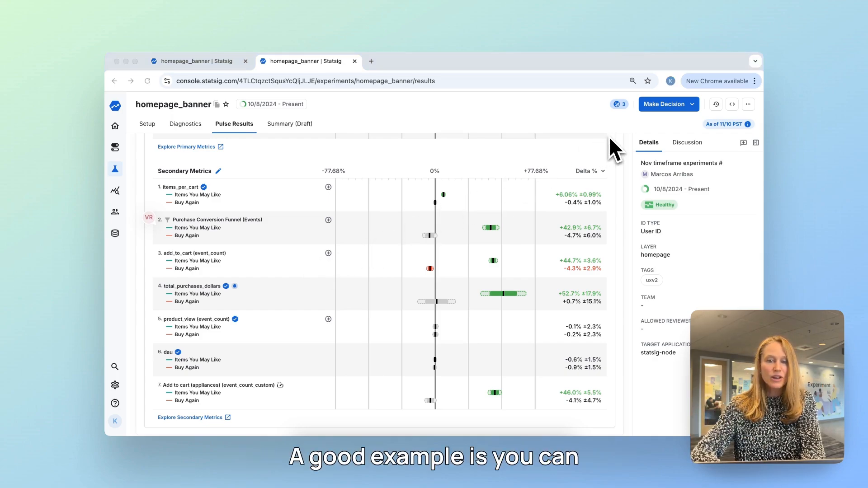
Review total_purchases_dollars as a time series with a chosen Time Series Type, then return to the scorecard top.
click(504, 293)
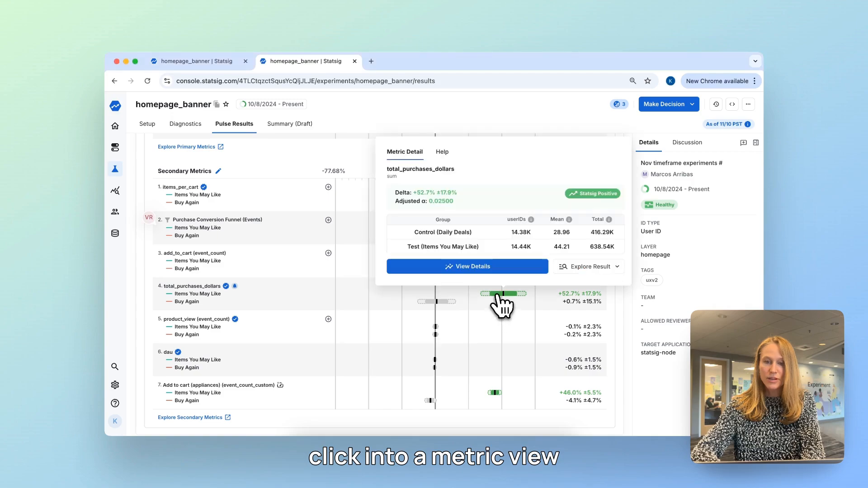
click(468, 266)
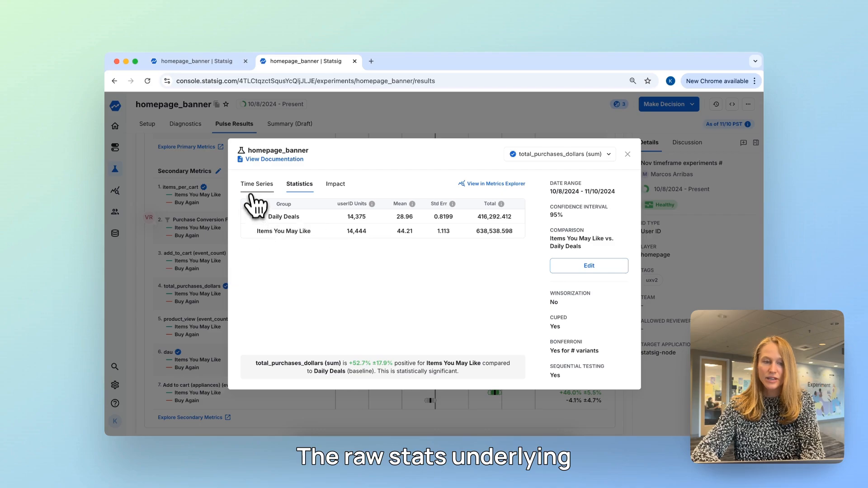
click(257, 184)
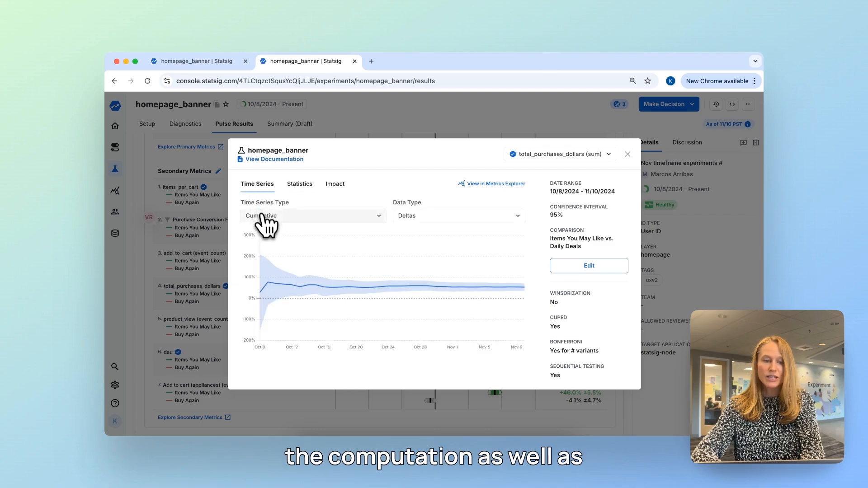
click(313, 215)
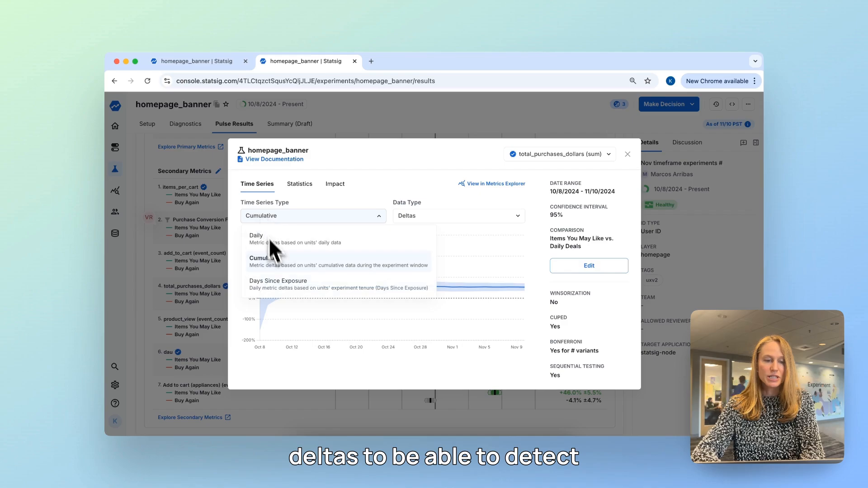
click(277, 280)
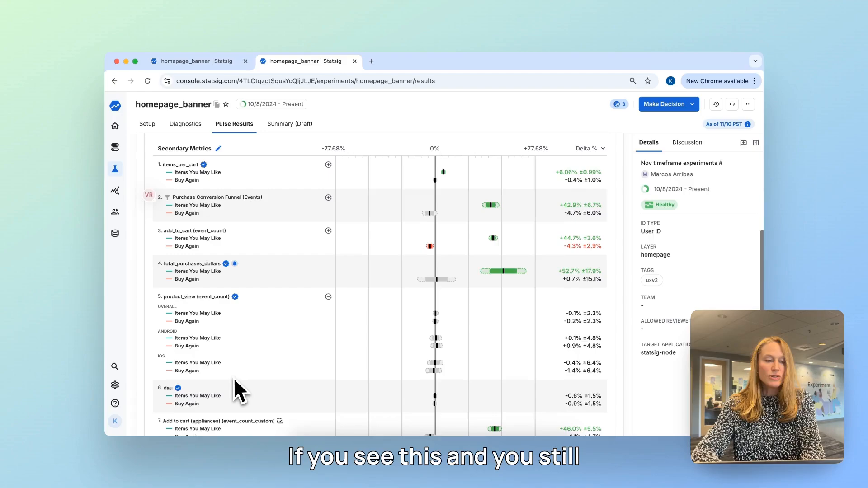
scroll(down, 3)
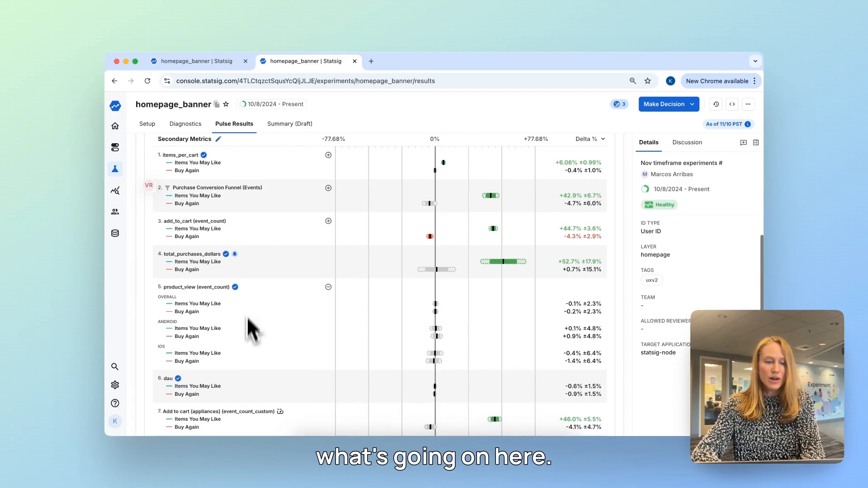
scroll(up, 3)
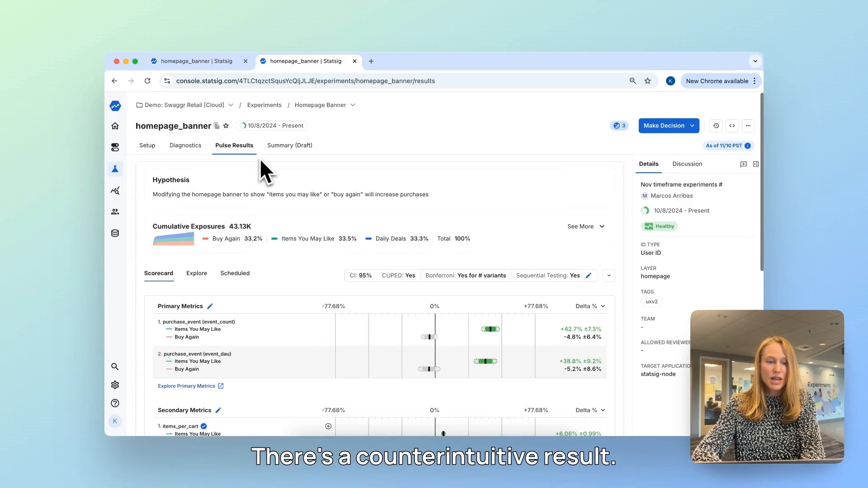
Show the Explore history's product_view event_count query broken down by os across test groups.
click(197, 273)
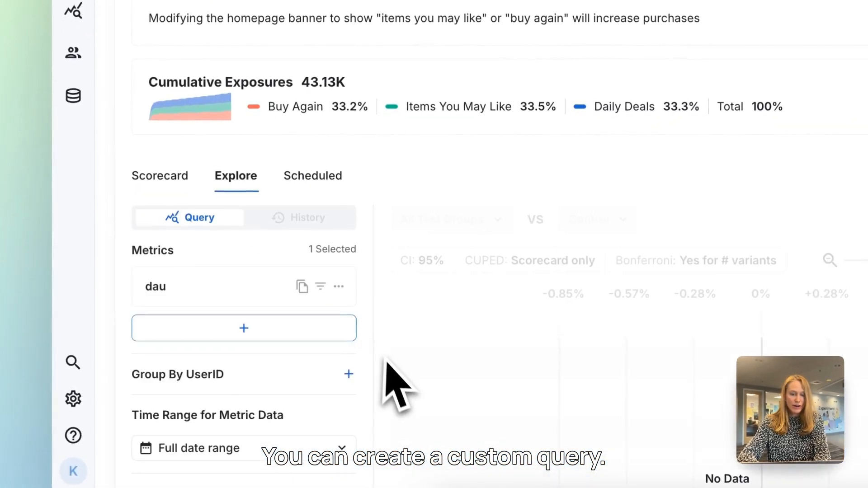
click(308, 166)
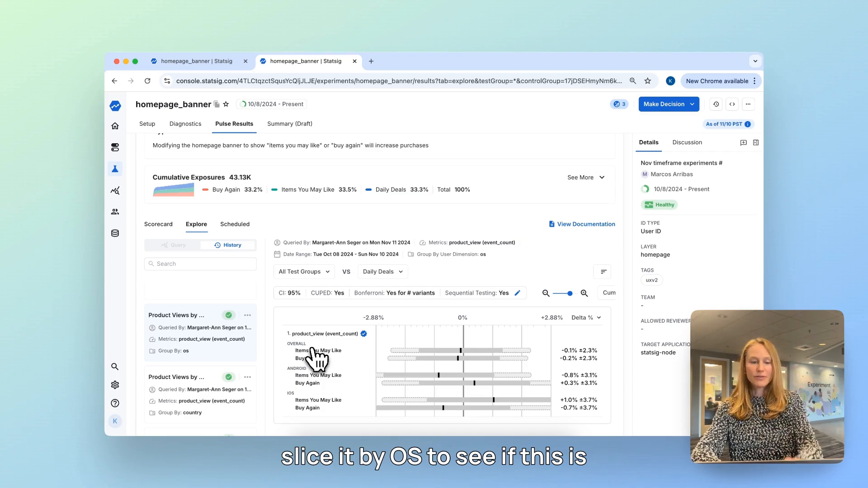
scroll(down, 3)
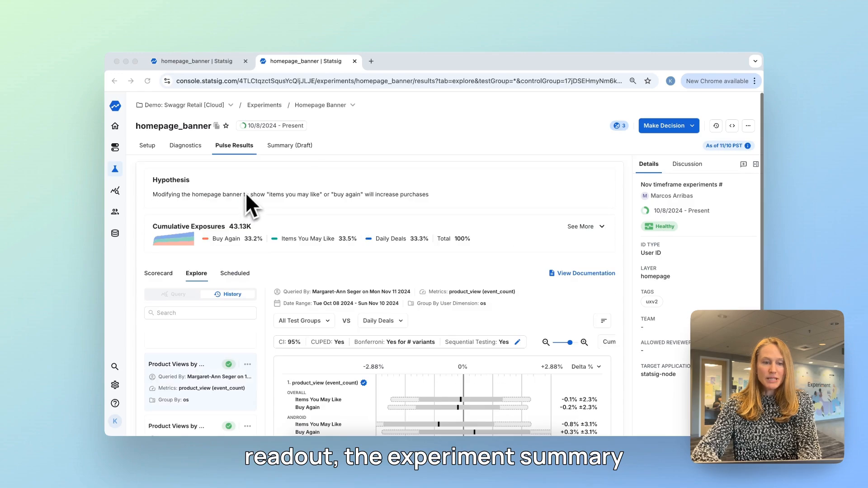
Review the Summary draft's launch recommendation, setup, variant groups and metric results.
click(289, 145)
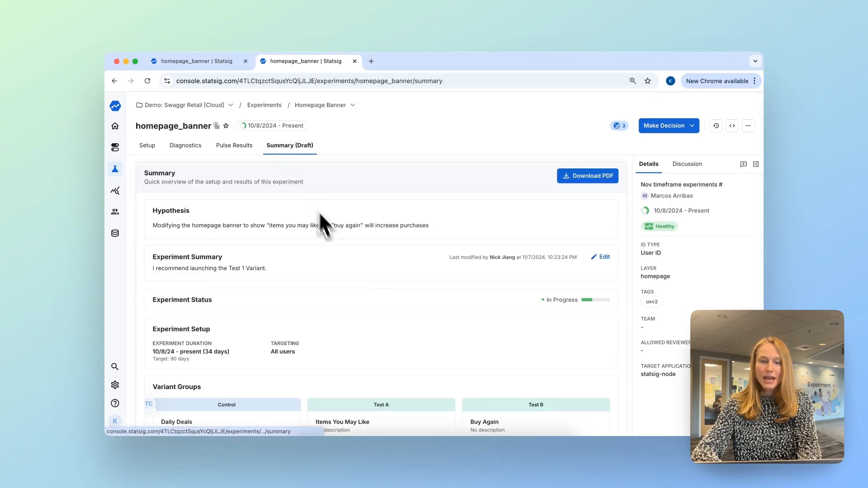
scroll(down, 3)
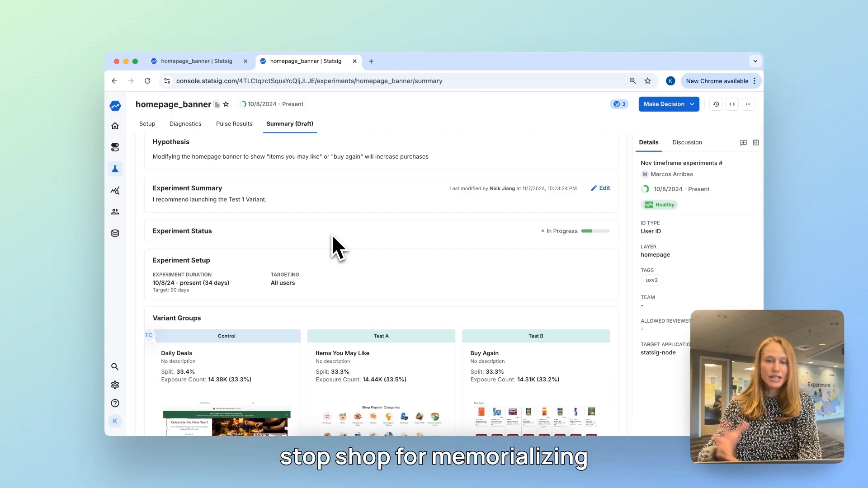
scroll(down, 3)
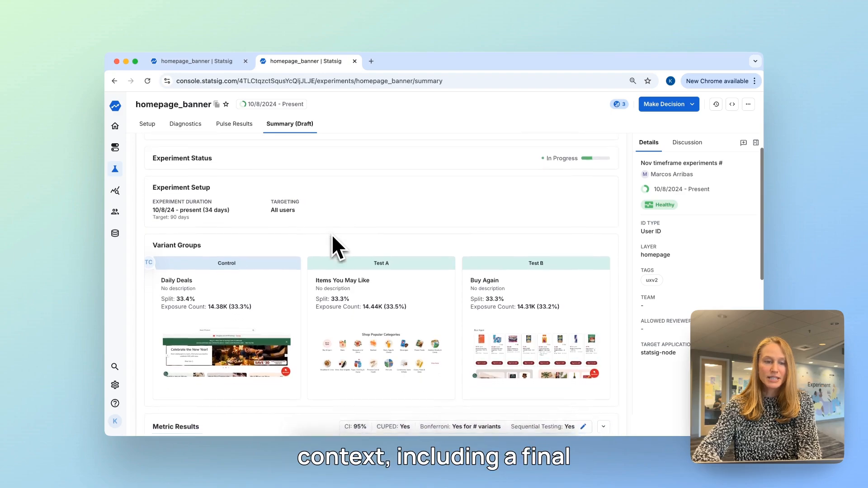
scroll(down, 3)
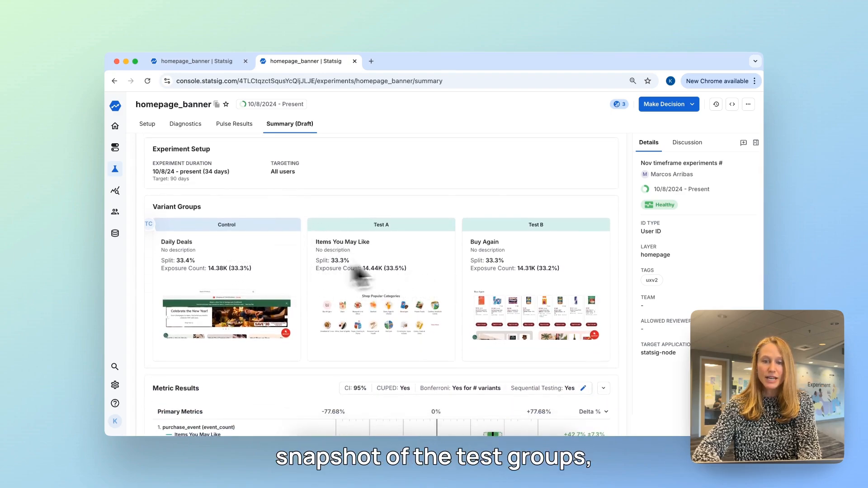
scroll(down, 3)
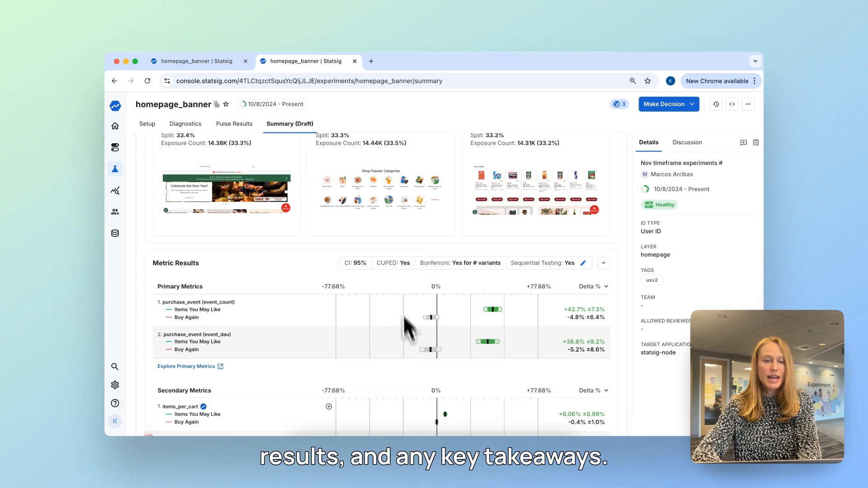
scroll(up, 3)
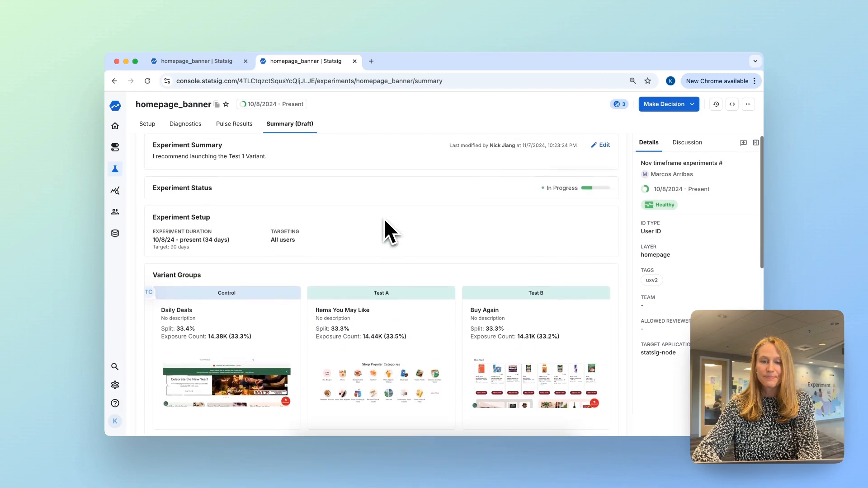
click(114, 169)
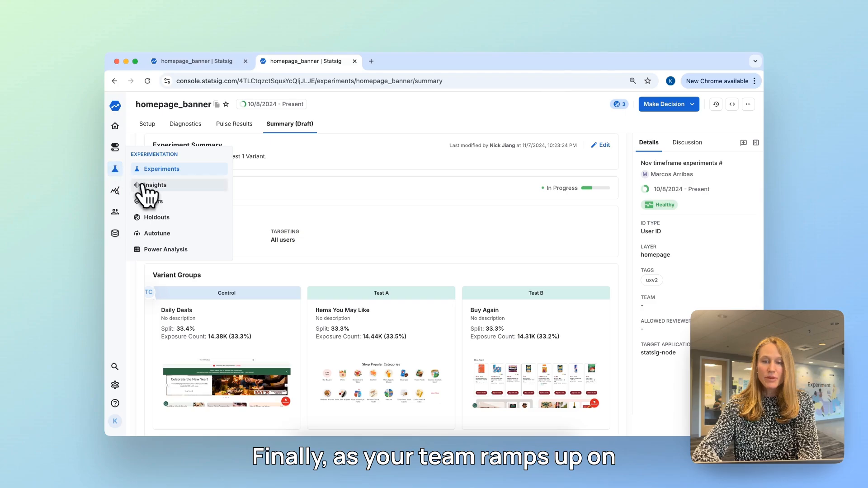
Show the Insights Experiment Timeline with Product Logo Icon Shapes, CDN Caching Strategy and Homepage Banner.
click(156, 185)
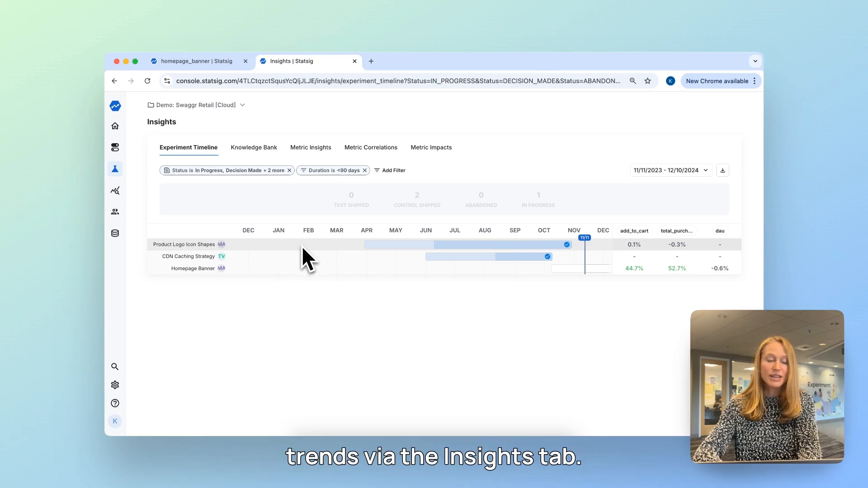
mouse_move(438, 261)
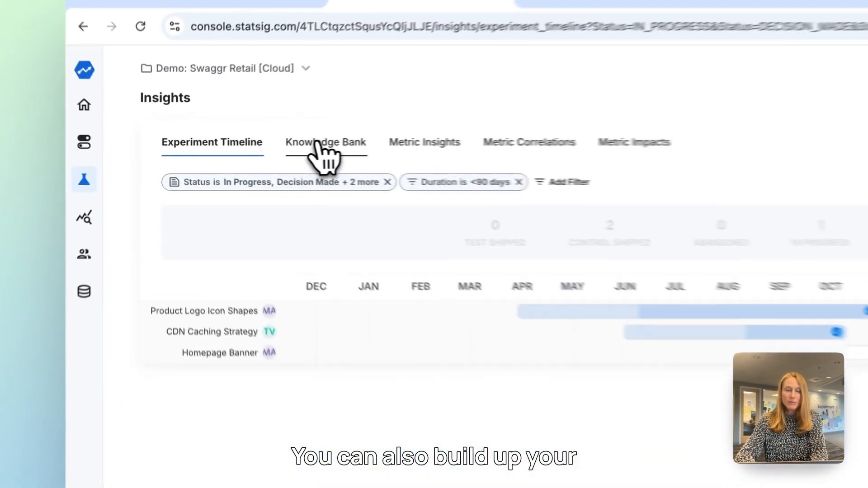
Browse the Knowledge Bank of past experiments, then return to the full Experiments list.
click(325, 142)
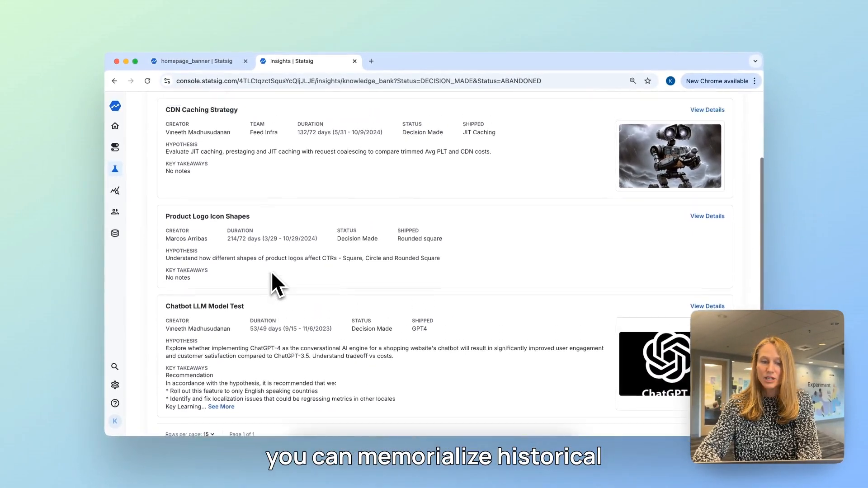
scroll(up, 3)
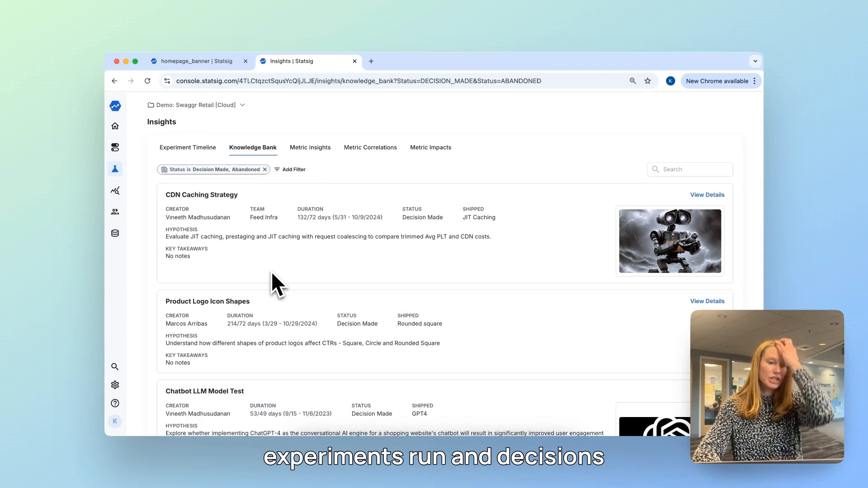
mouse_move(285, 279)
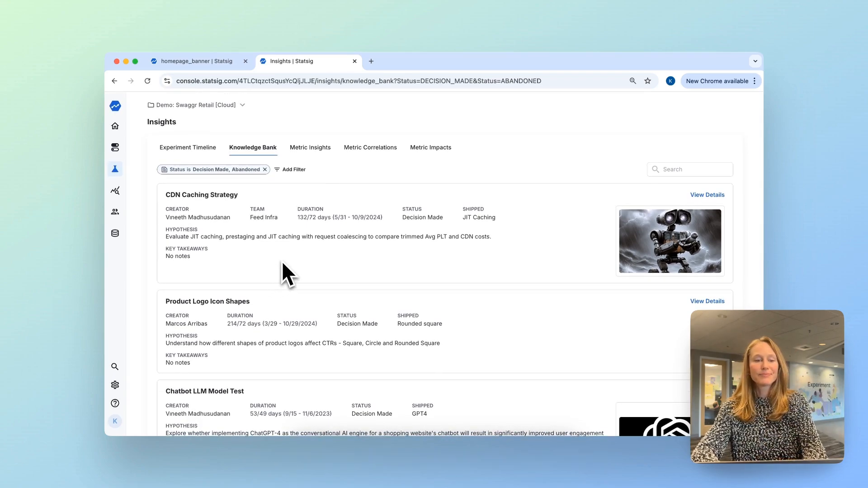
click(115, 168)
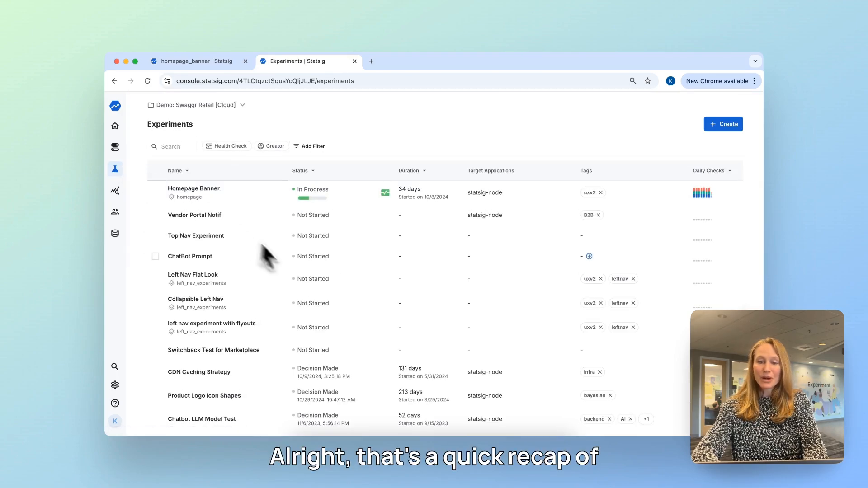